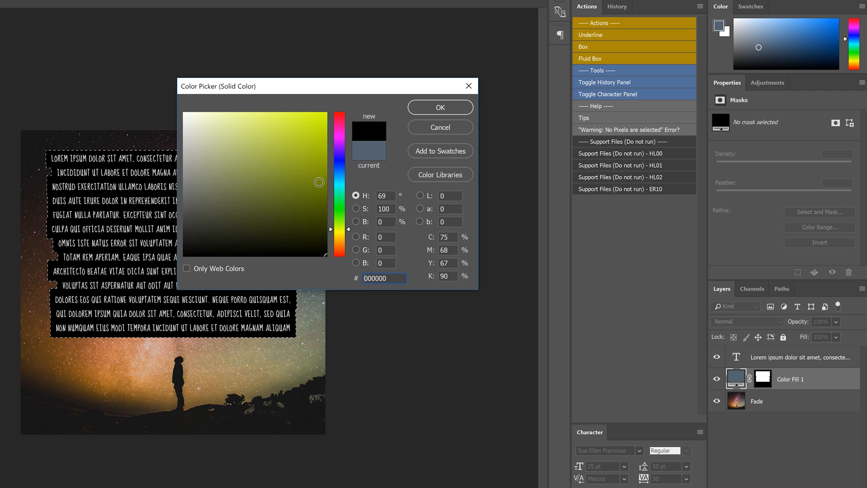
- Confirm the highlight colour in the Color Picker
click(440, 107)
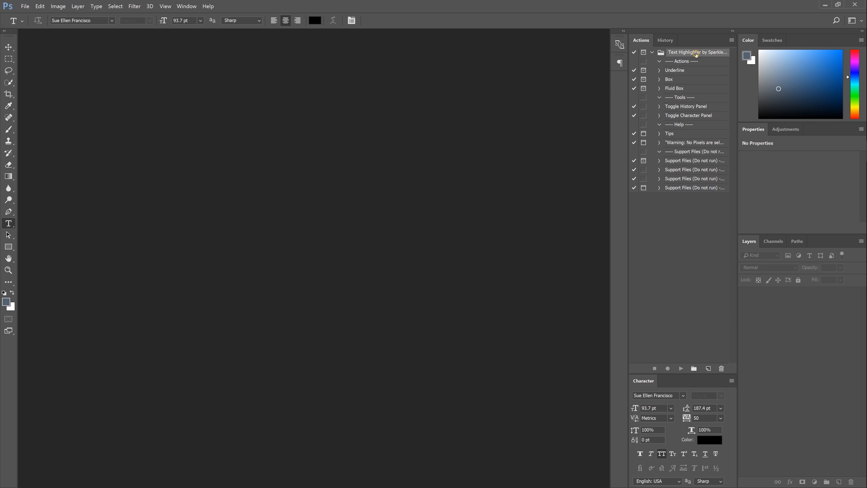
mouse_move(670, 93)
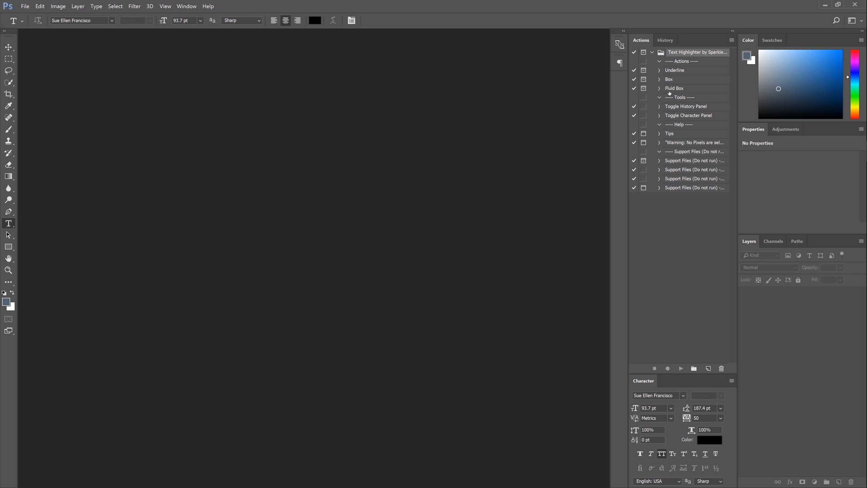
mouse_move(187, 6)
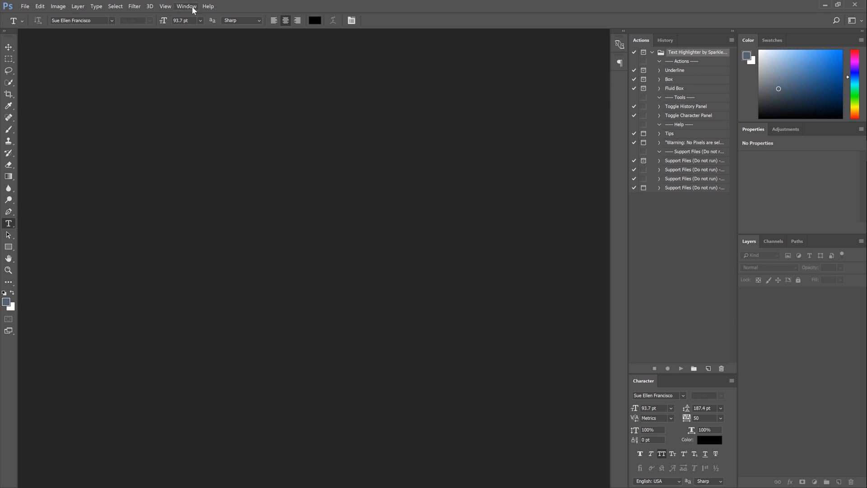
- Show About Photoshop CC from the Help menu to see version 2017.1.1
click(186, 6)
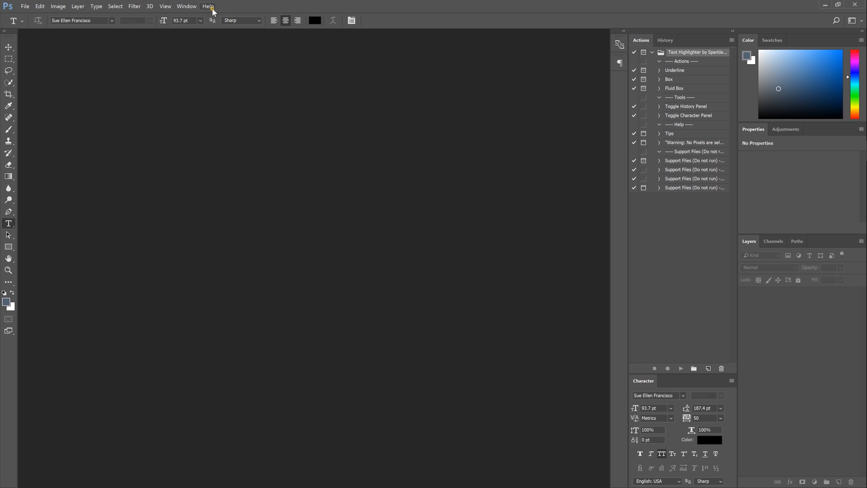
click(207, 6)
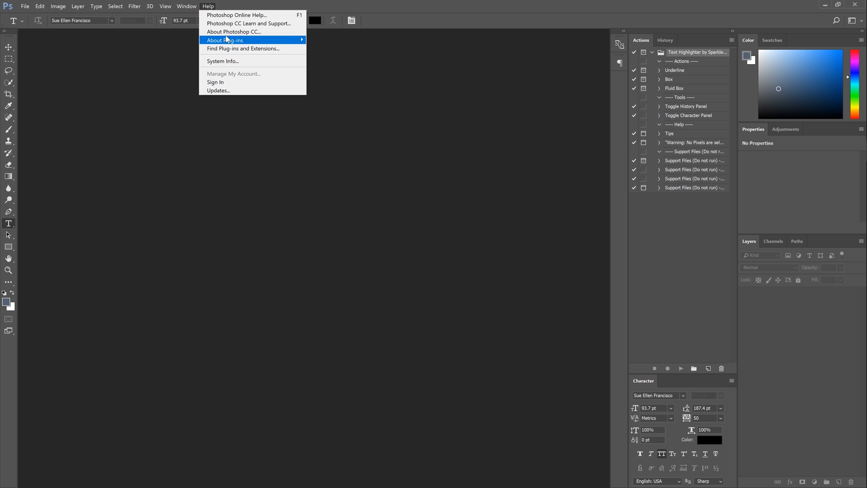
click(233, 32)
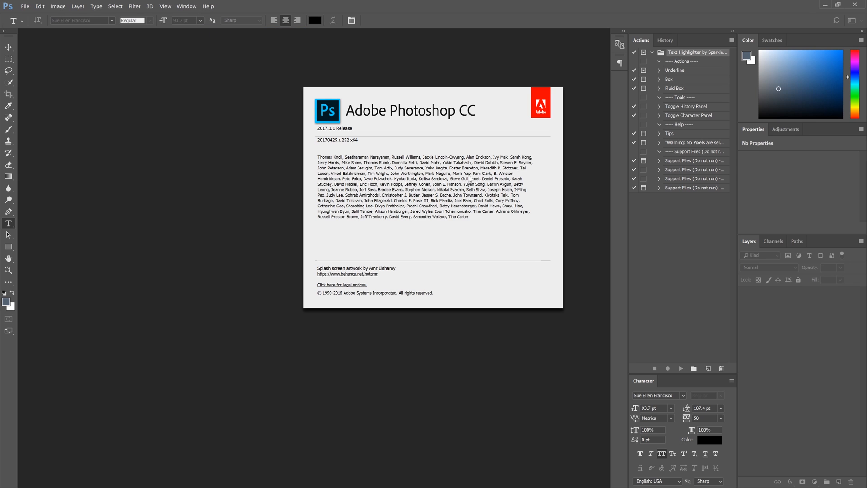
mouse_move(504, 159)
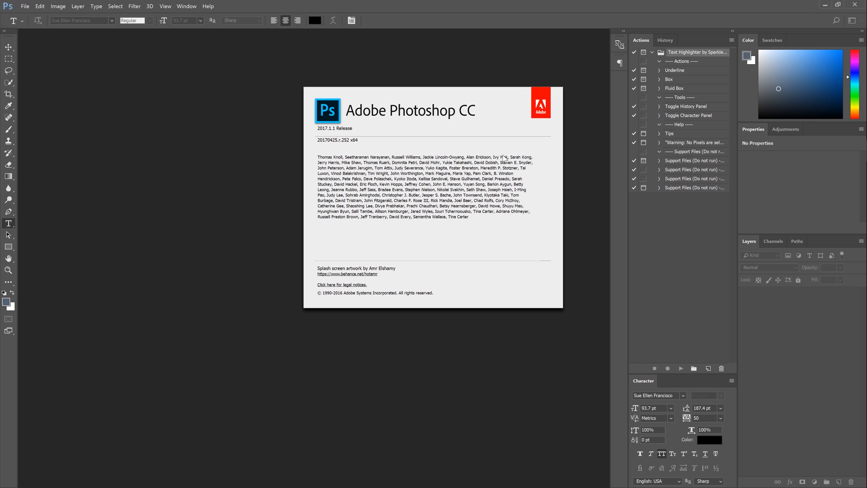
mouse_move(577, 153)
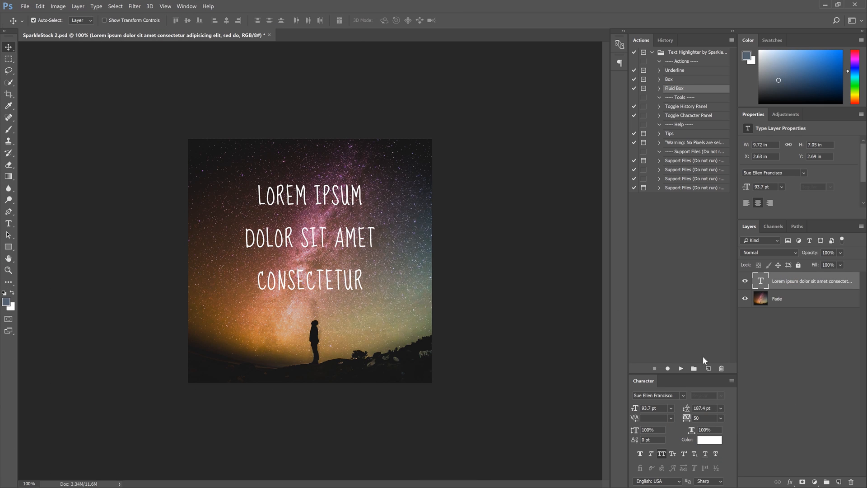
mouse_move(682, 368)
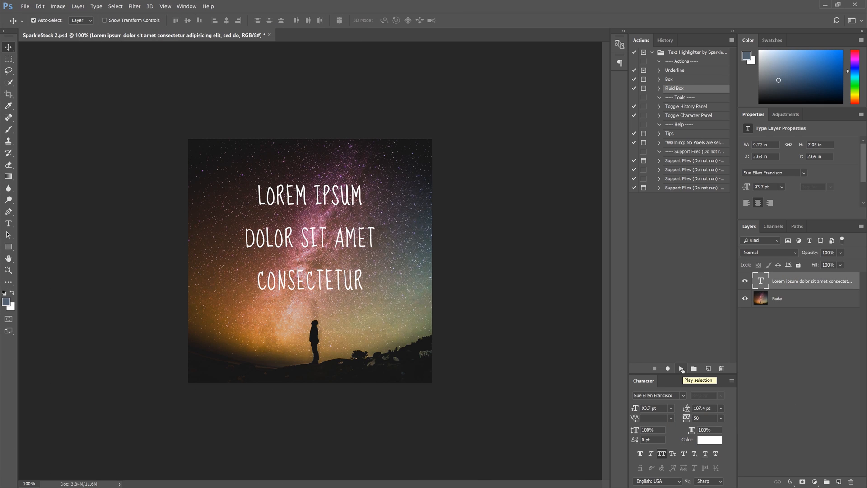
- Run the Fluid Box action on the text and set its highlight colour to red
click(680, 369)
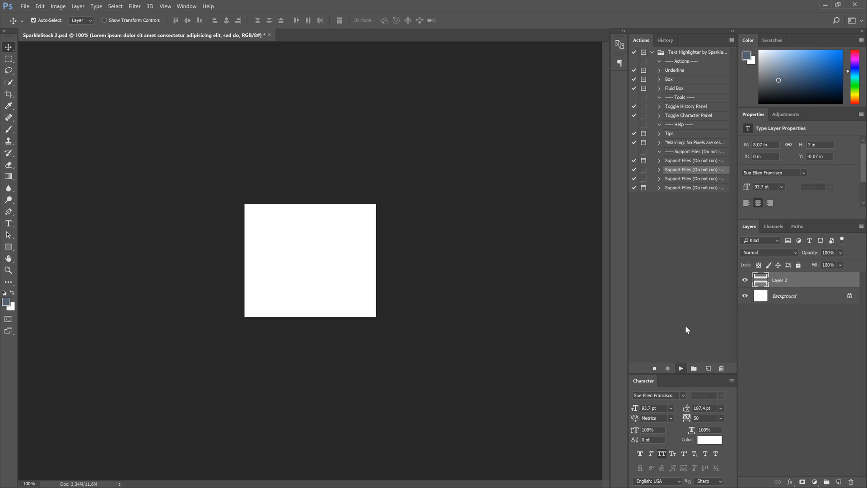
key(ctrl+j)
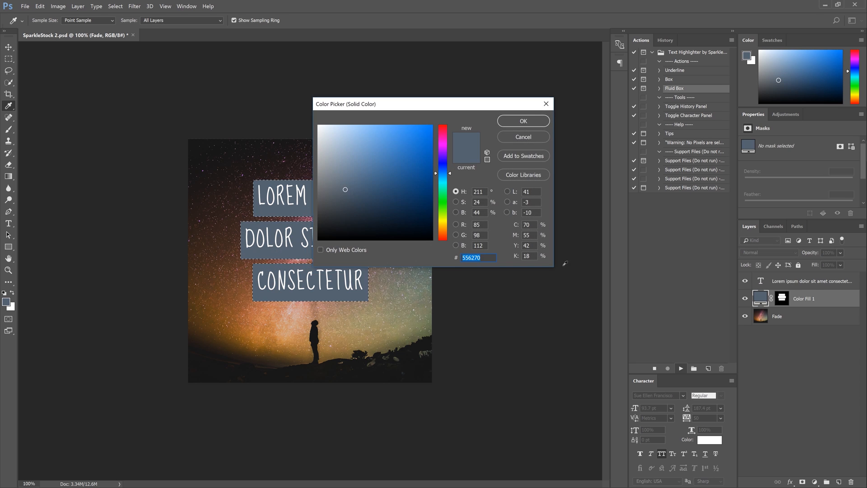
click(442, 145)
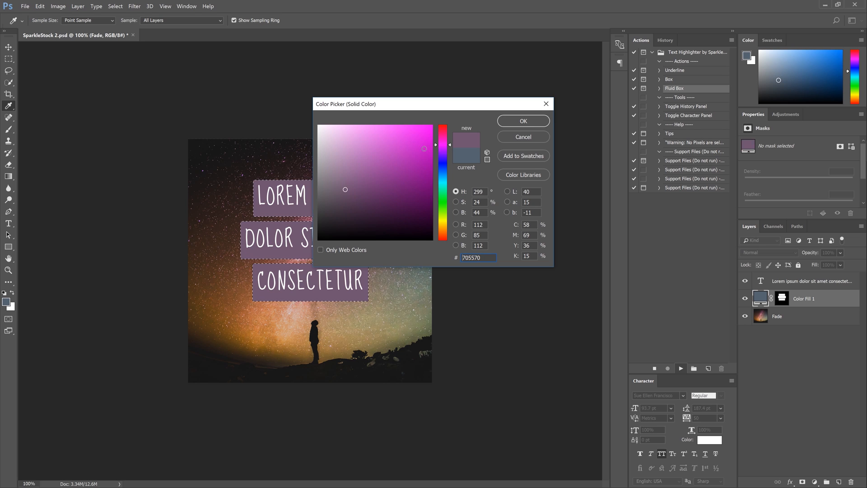
click(443, 131)
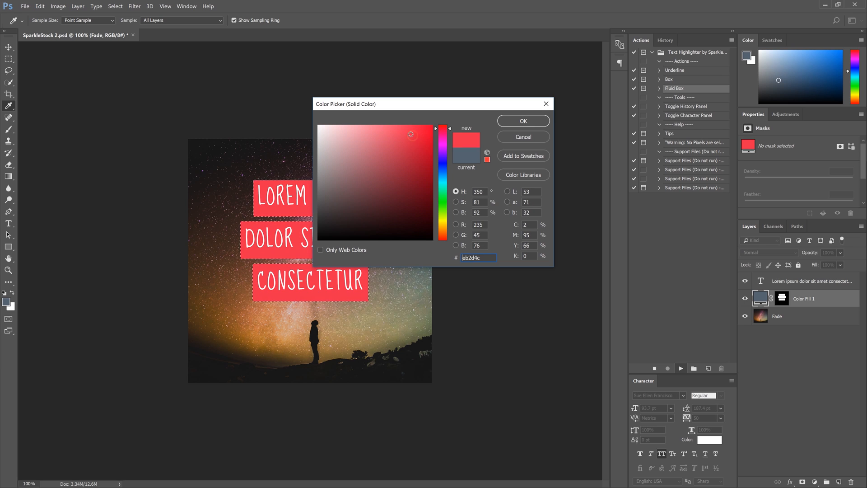
click(523, 121)
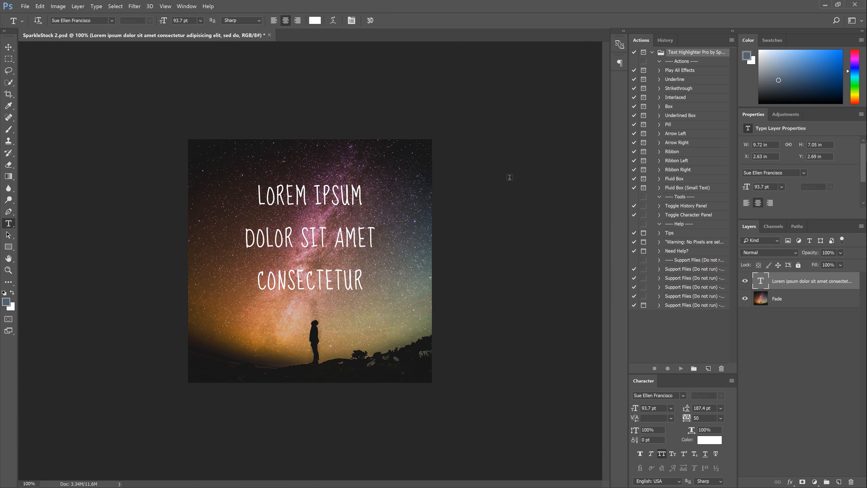
mouse_move(692, 93)
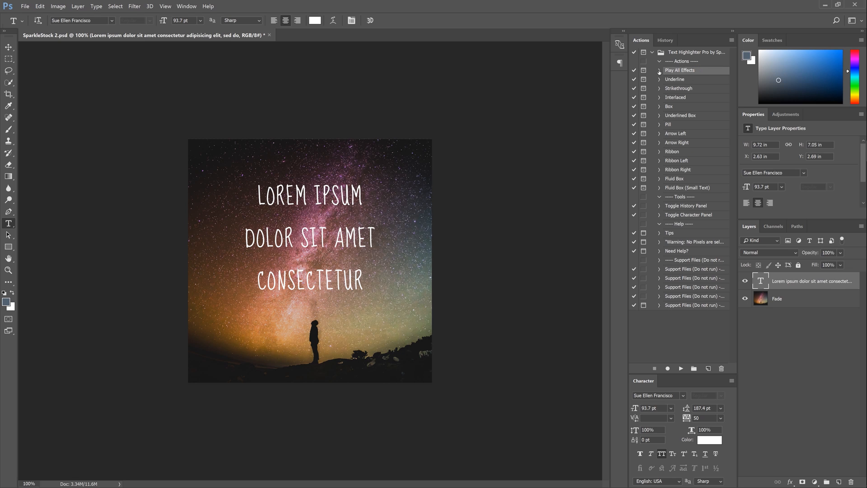
- Expand and collapse Play All Effects, then switch the Actions panel to Button Mode
click(659, 70)
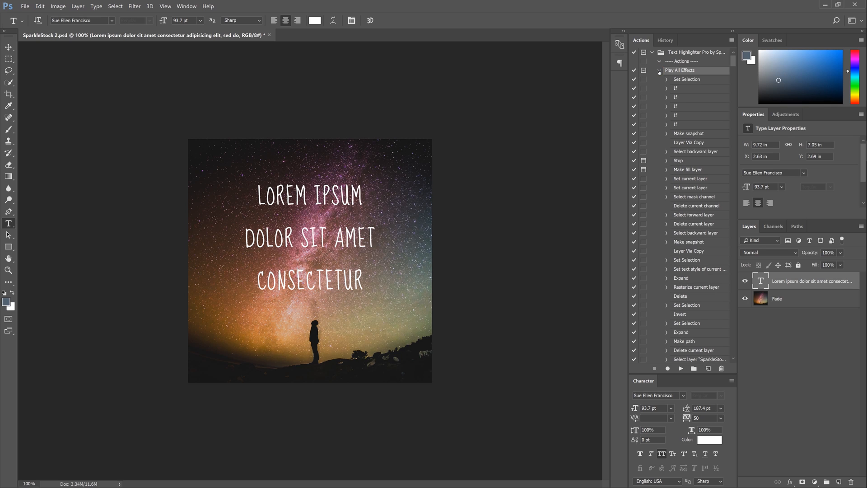
mouse_move(659, 73)
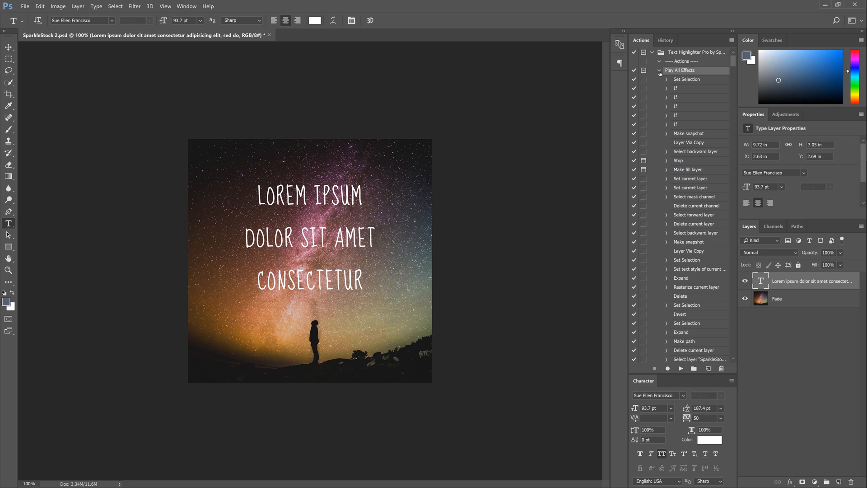
click(659, 71)
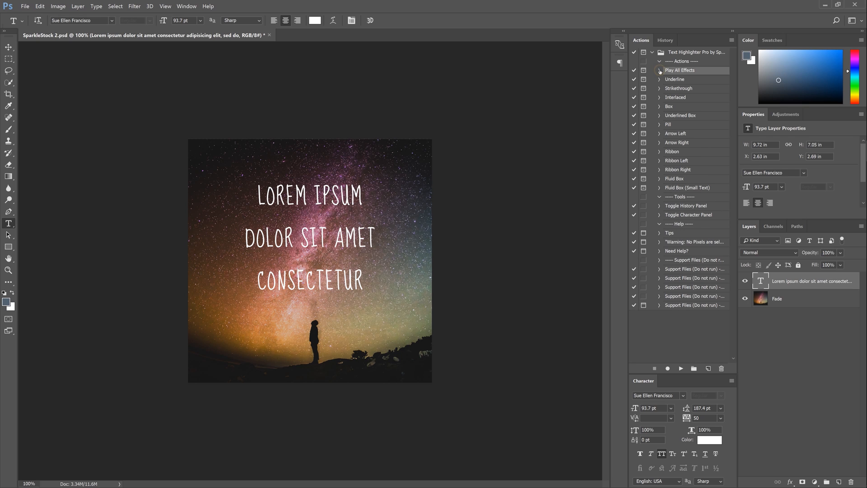
mouse_move(660, 74)
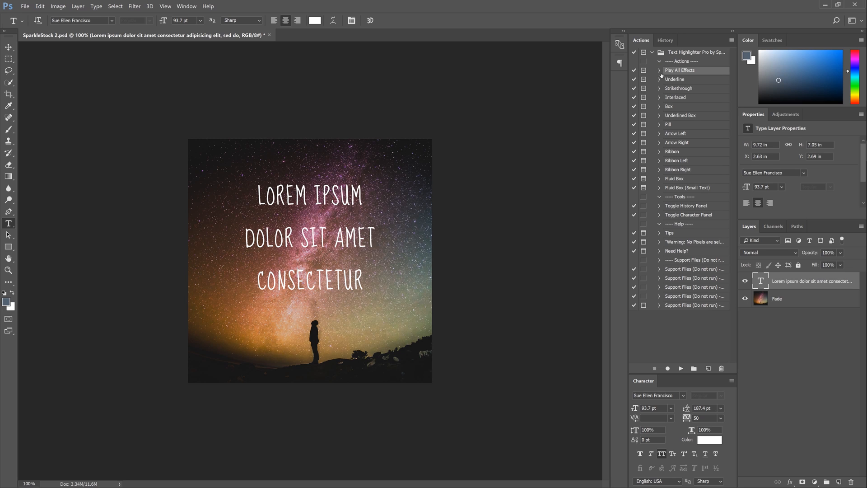
mouse_move(697, 76)
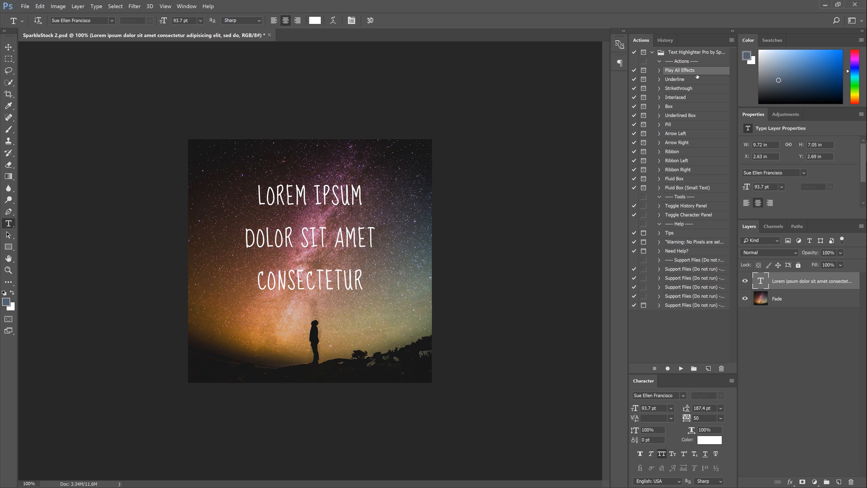
mouse_move(707, 72)
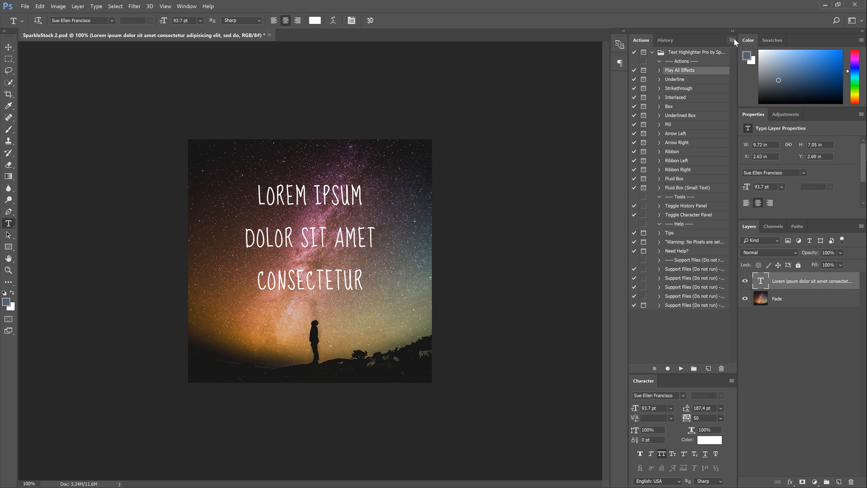
click(734, 40)
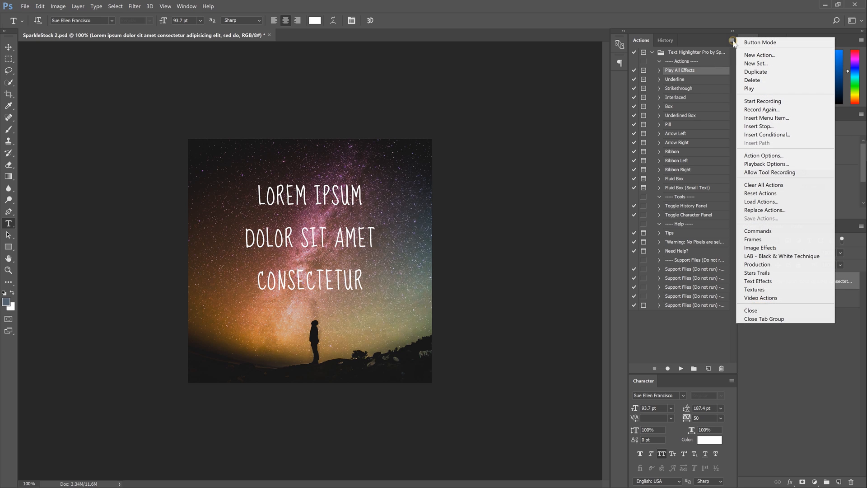
click(760, 42)
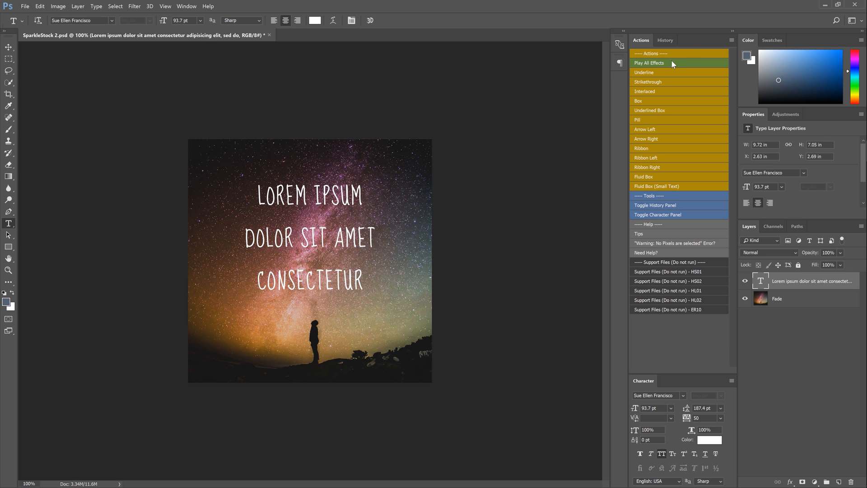
- Run Play All Effects, continuing past the colour prompt and the Done message
click(649, 63)
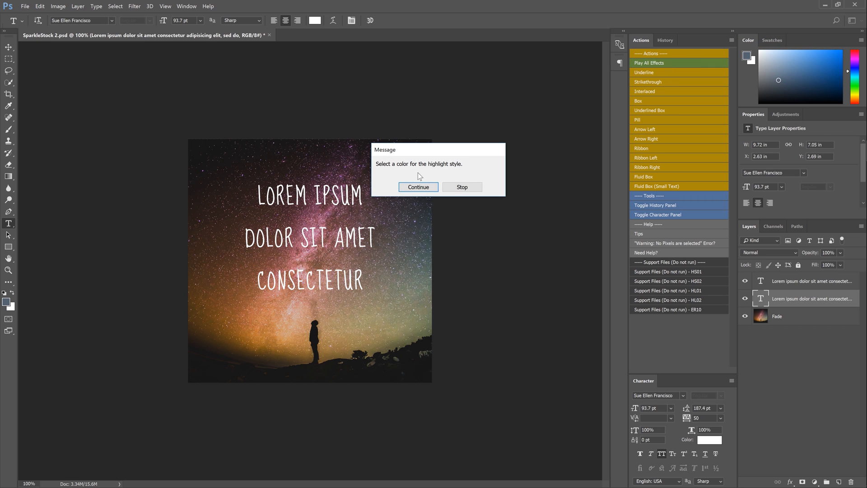
click(419, 187)
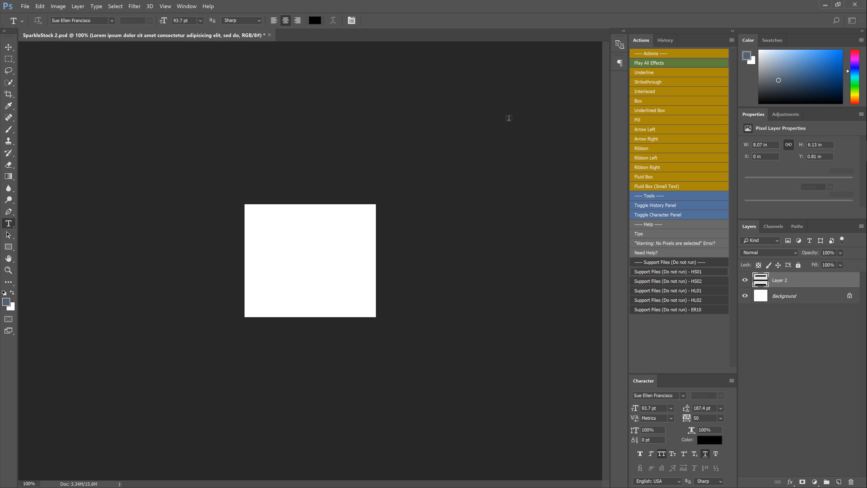
click(648, 62)
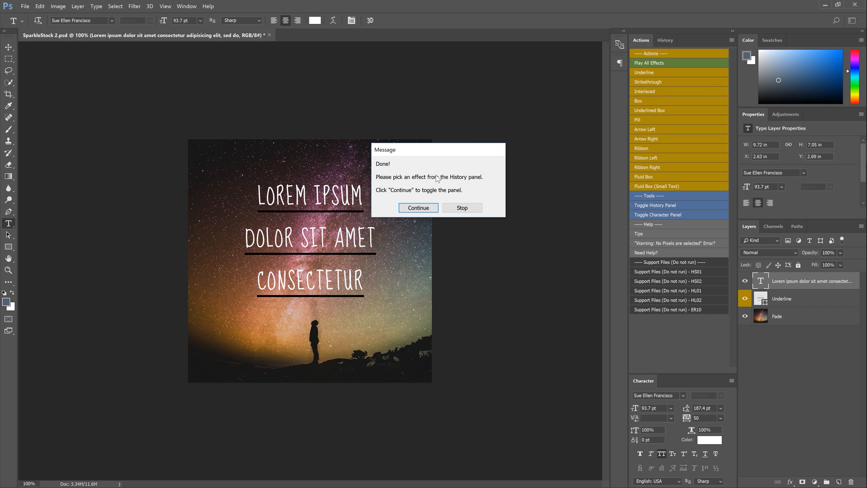
click(417, 208)
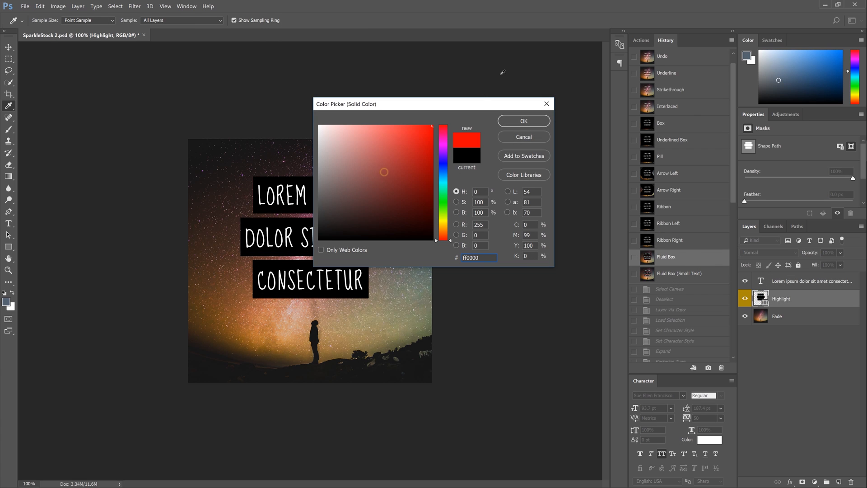
- Make the highlight boxes mint green (#2cf7a3) and begin switching the text colour to black
click(444, 136)
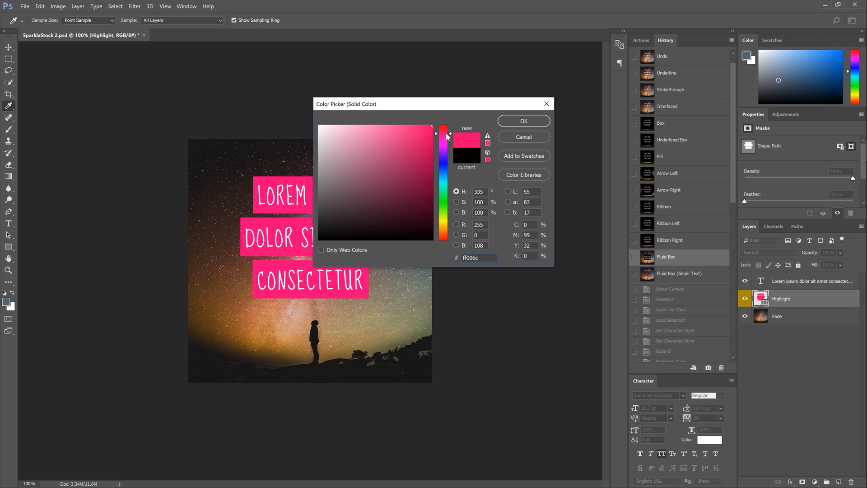
click(407, 134)
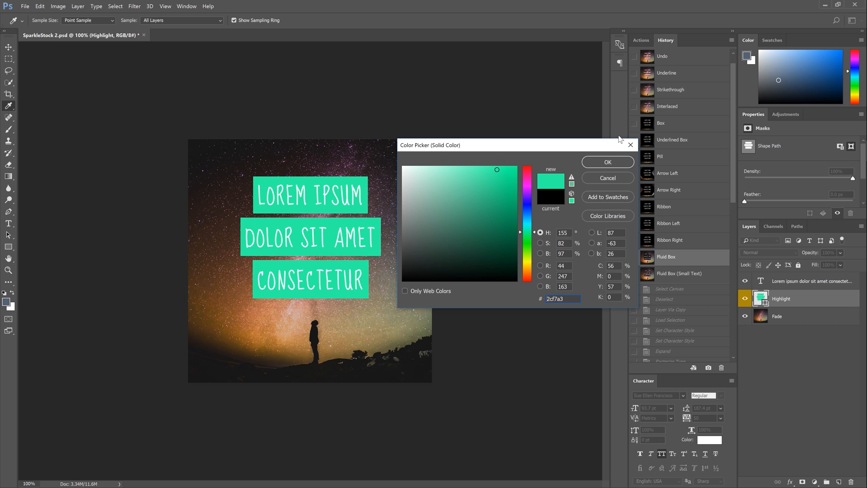
click(608, 162)
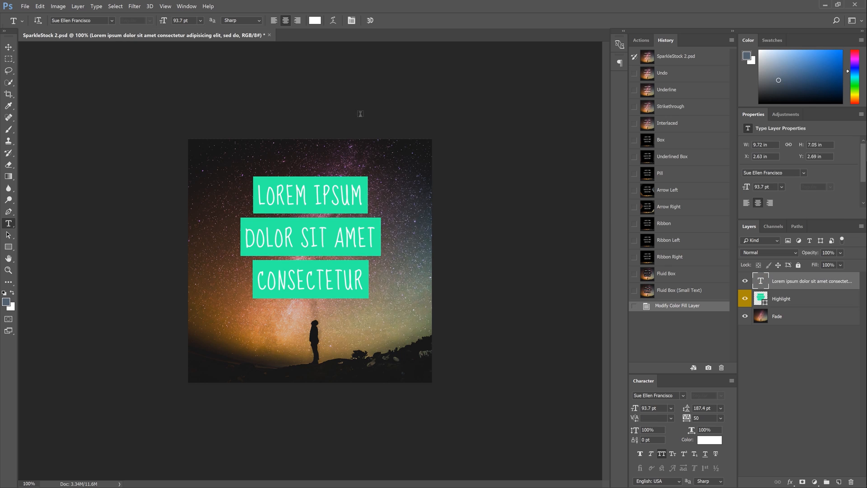
click(709, 439)
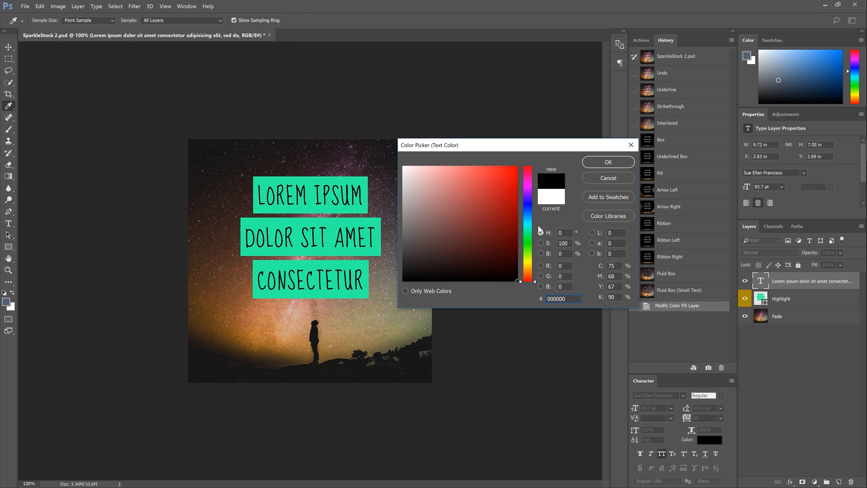